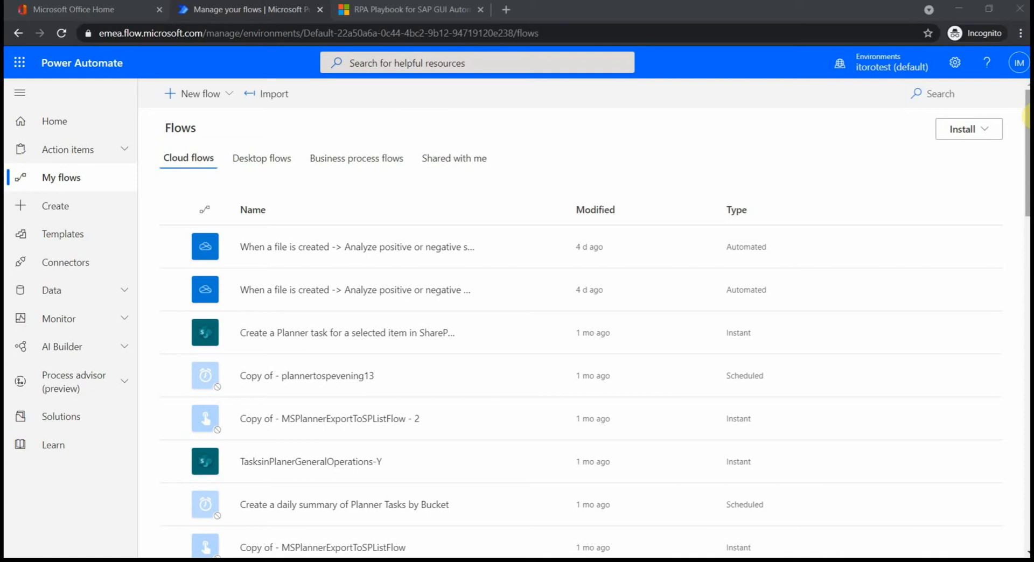
{"action": "mouse_move", "coordinate": [860, 93]}
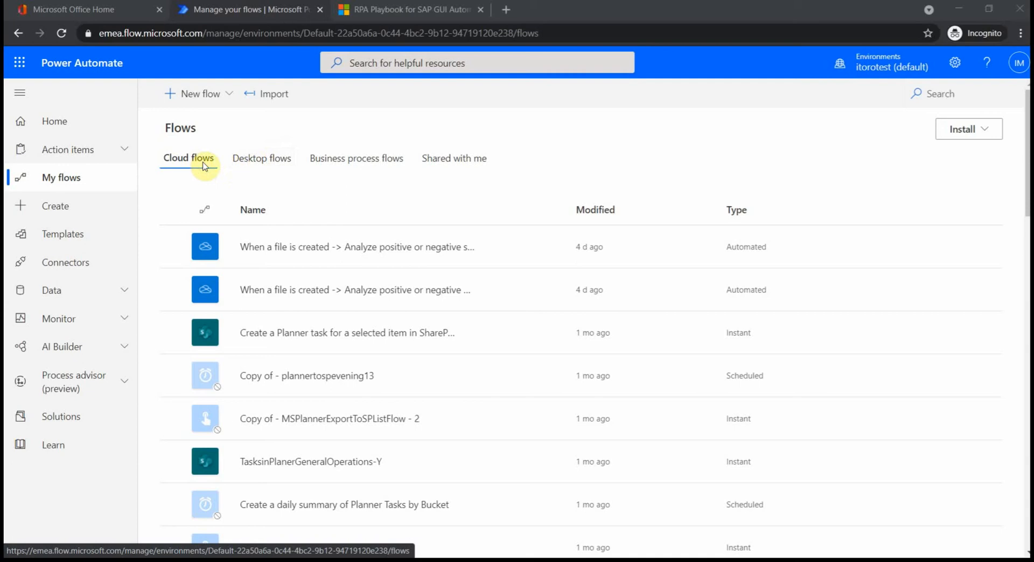
{"action": "mouse_move", "coordinate": [231, 142]}
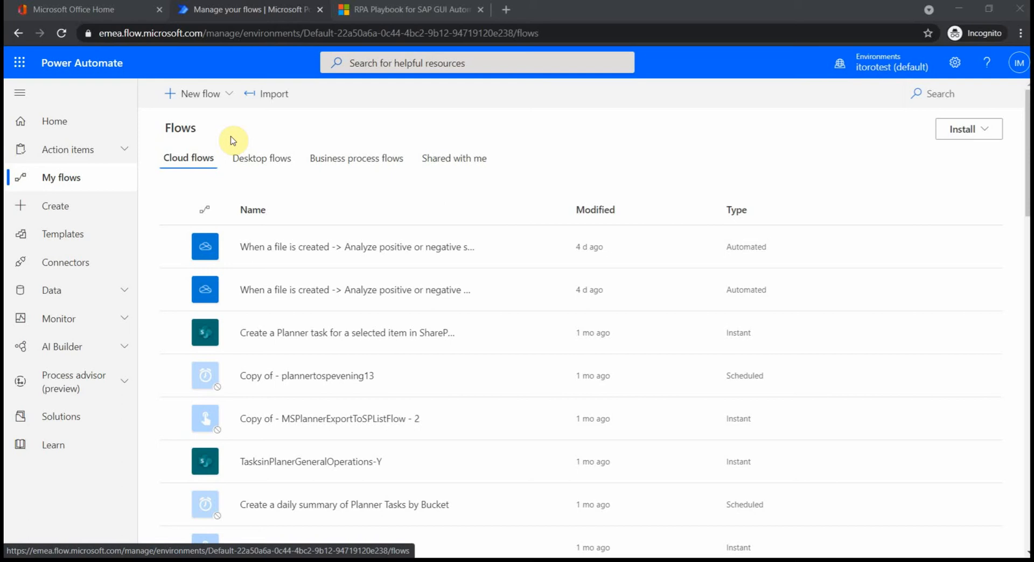
{"action": "mouse_move", "coordinate": [261, 158]}
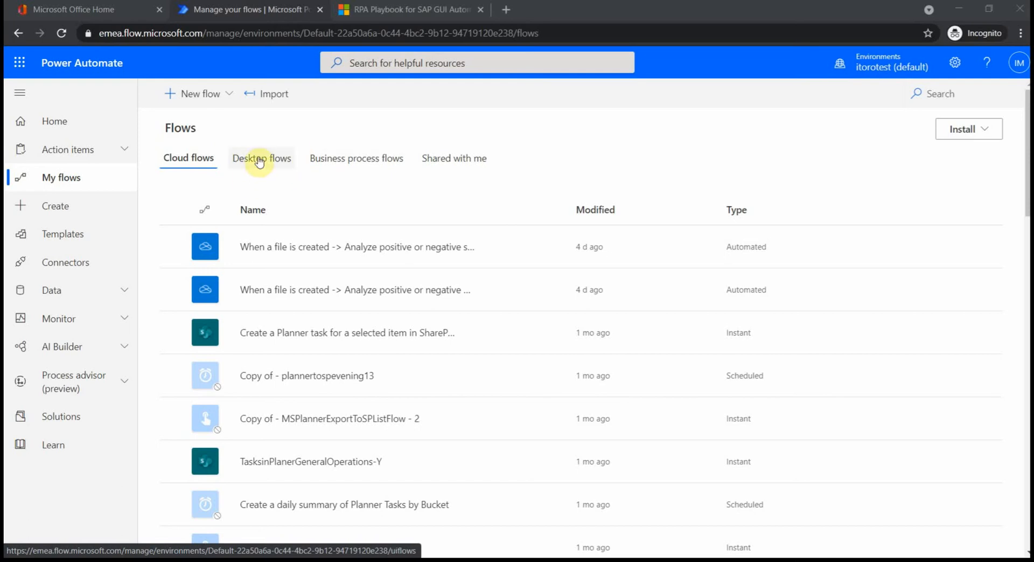
{"action": "mouse_move", "coordinate": [252, 173]}
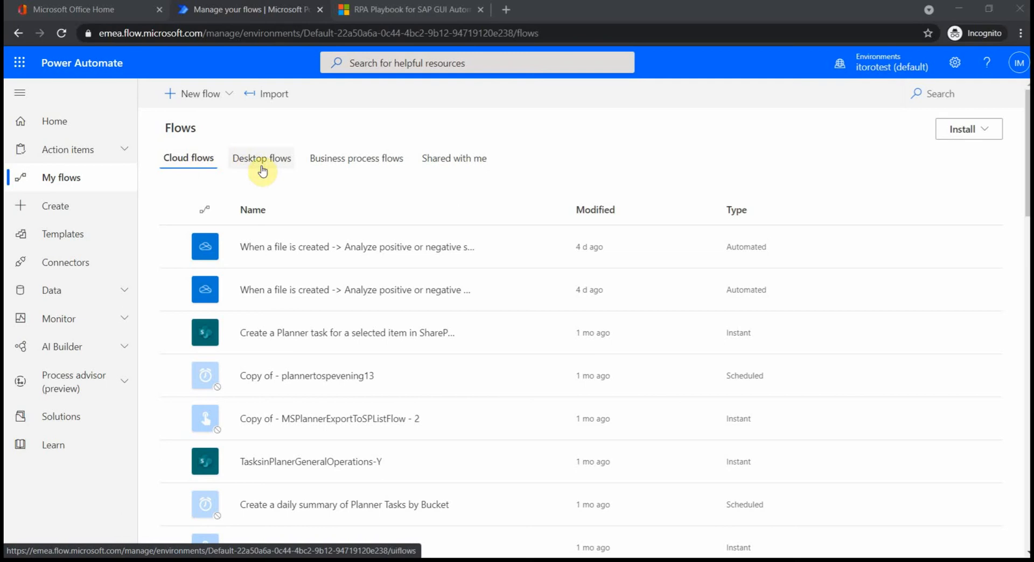
Step: Switch to the SAP RPA playbook blog post in Chrome and scroll into its content
{"action": "left_click", "coordinate": [187, 159]}
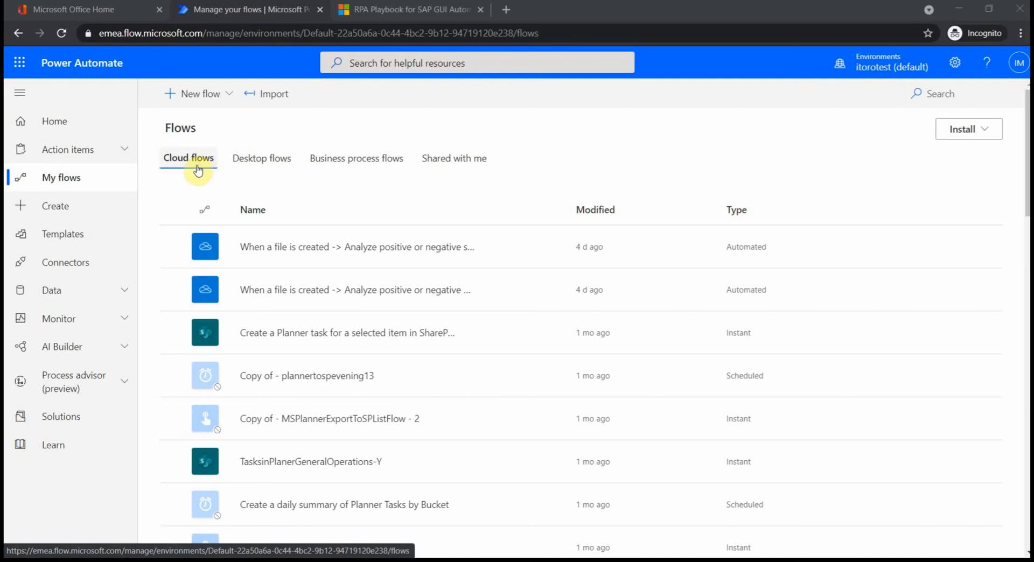
{"action": "mouse_move", "coordinate": [261, 159]}
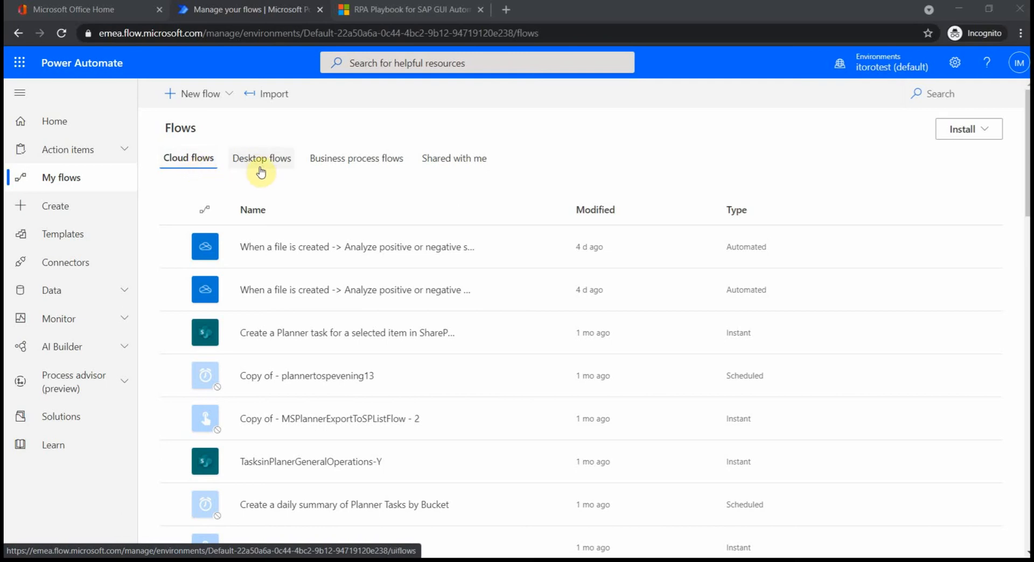
{"action": "mouse_move", "coordinate": [263, 172]}
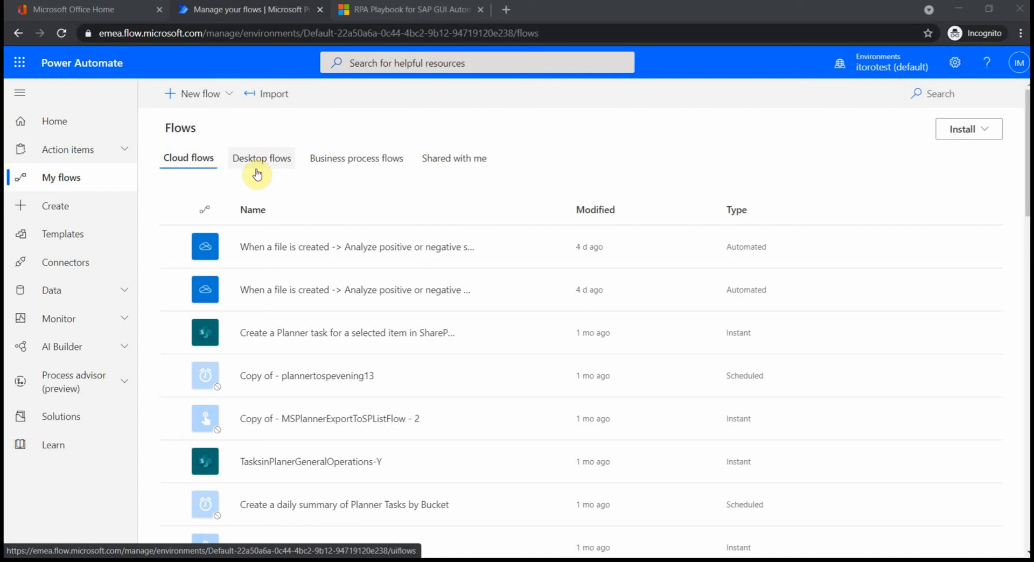
{"action": "mouse_move", "coordinate": [258, 159]}
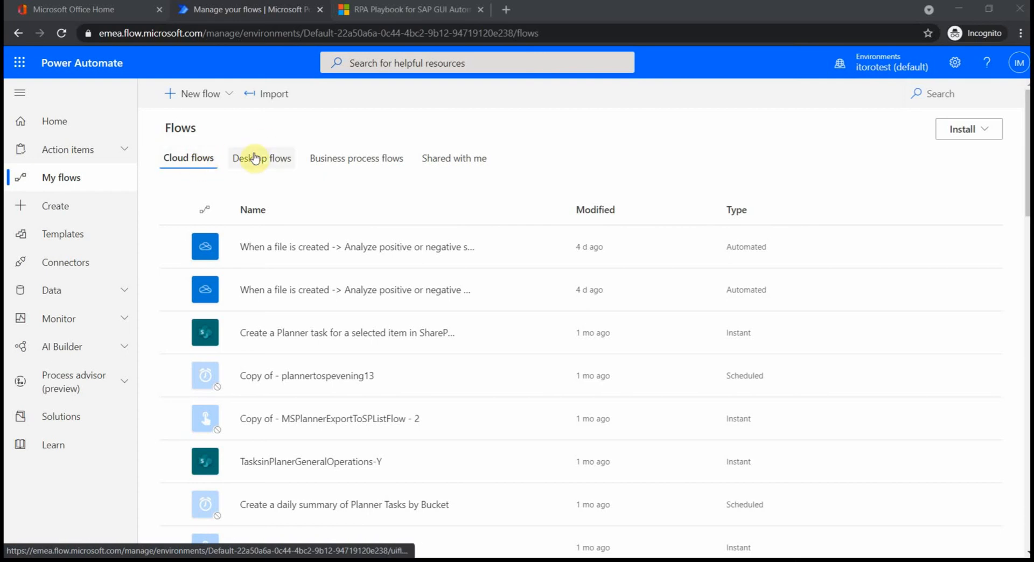
{"action": "mouse_move", "coordinate": [289, 179]}
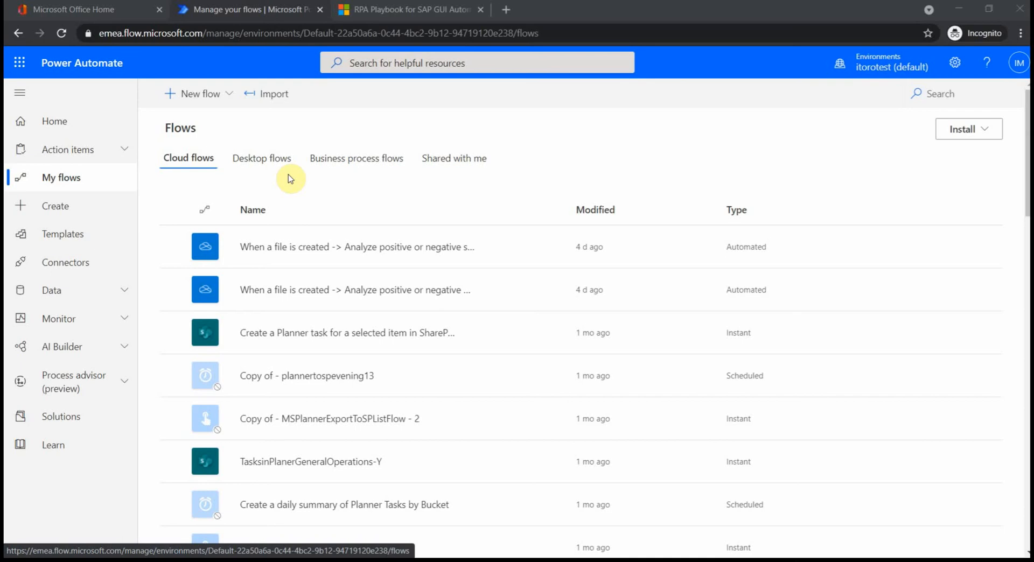
{"action": "mouse_move", "coordinate": [276, 195]}
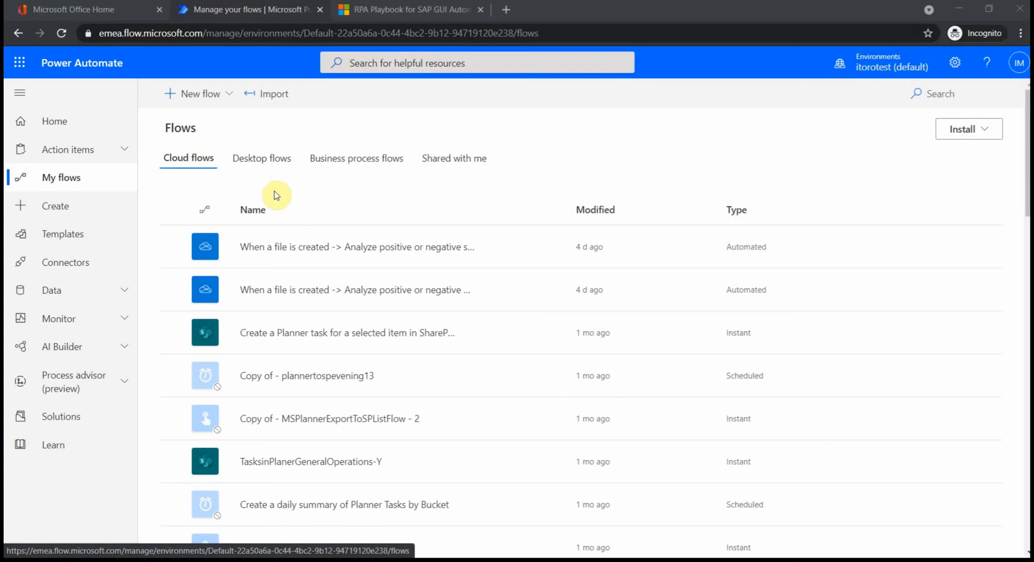
{"action": "mouse_move", "coordinate": [262, 158]}
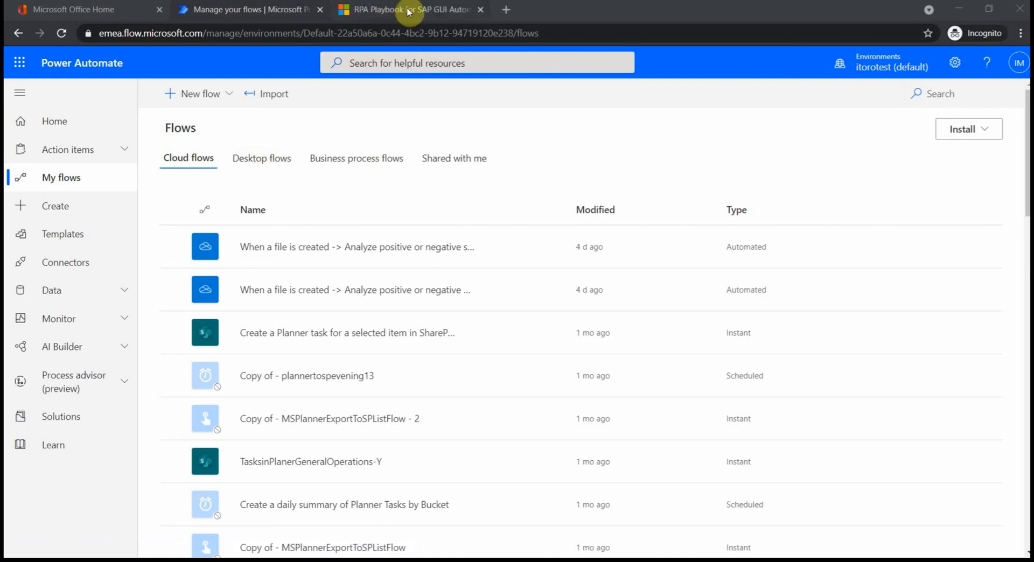
{"action": "left_click", "coordinate": [410, 9]}
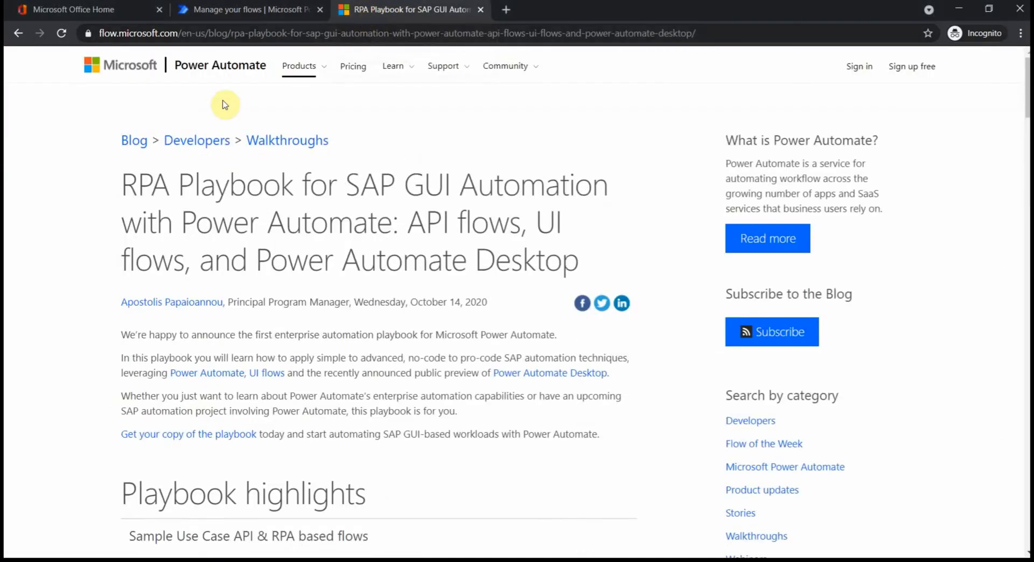
{"action": "mouse_move", "coordinate": [218, 194]}
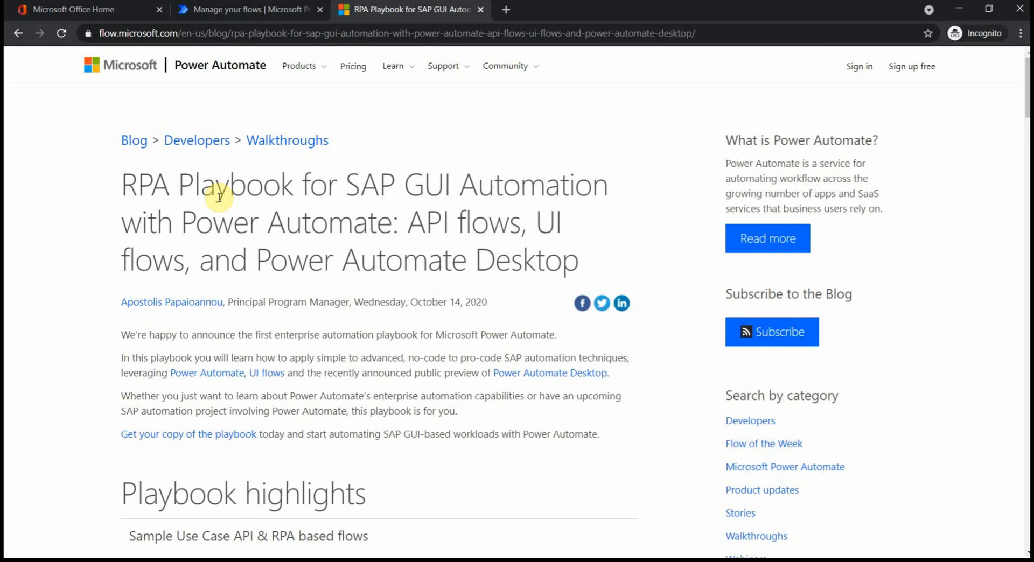
{"action": "mouse_move", "coordinate": [389, 191]}
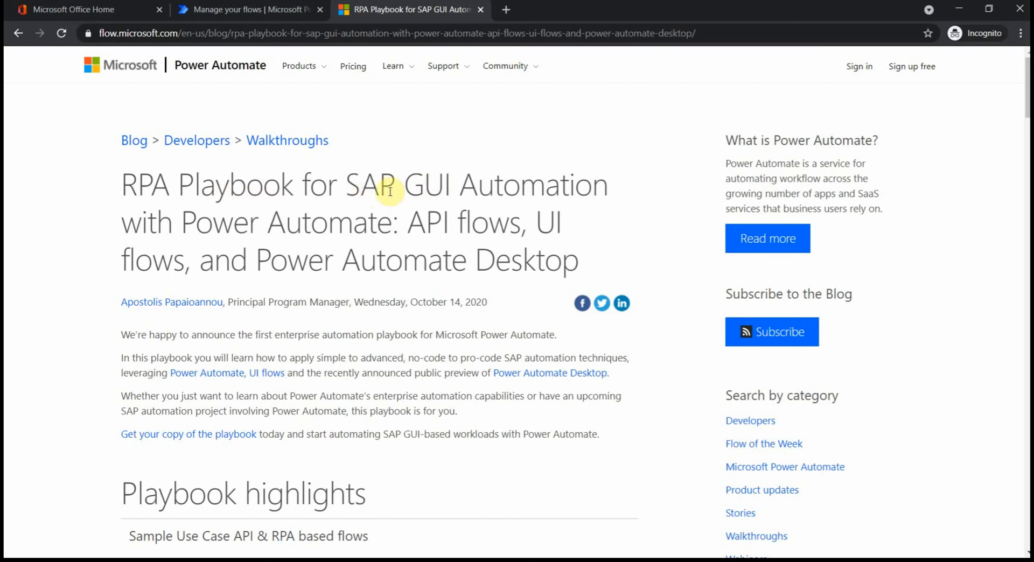
{"action": "scroll", "scroll_direction": "down", "scroll_amount": 3}
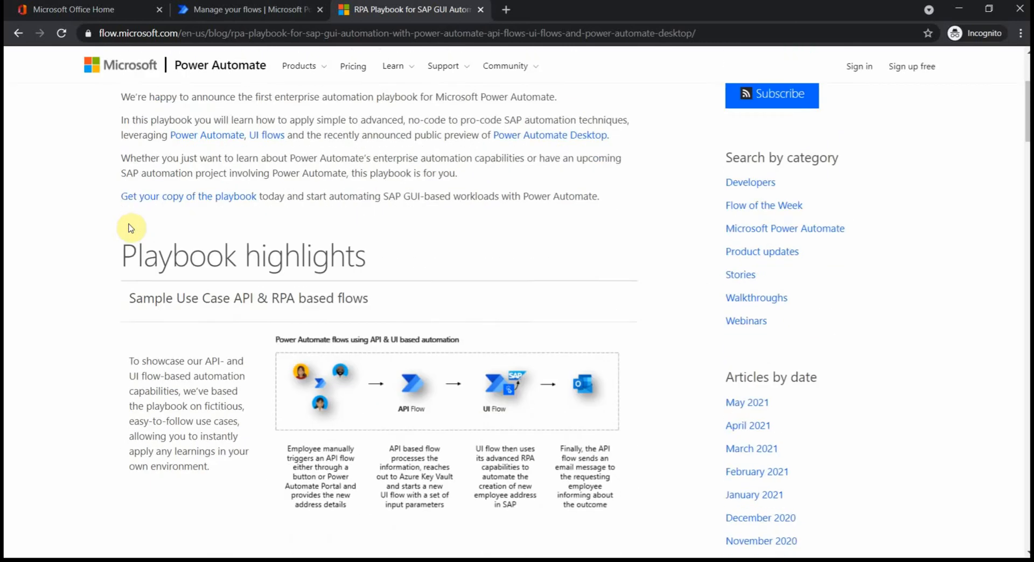
{"action": "scroll", "scroll_direction": "down", "scroll_amount": 3}
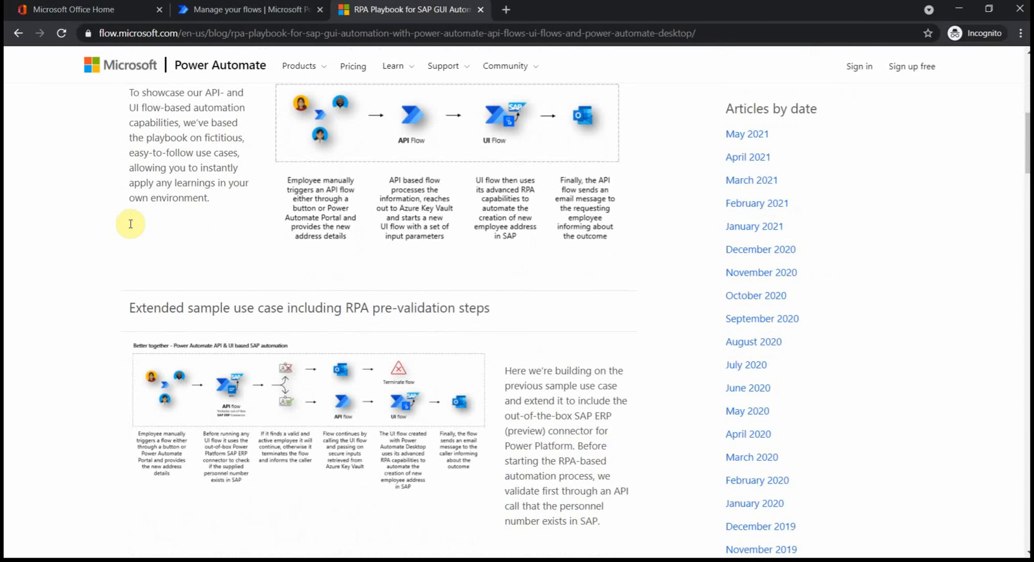
{"action": "mouse_move", "coordinate": [417, 104]}
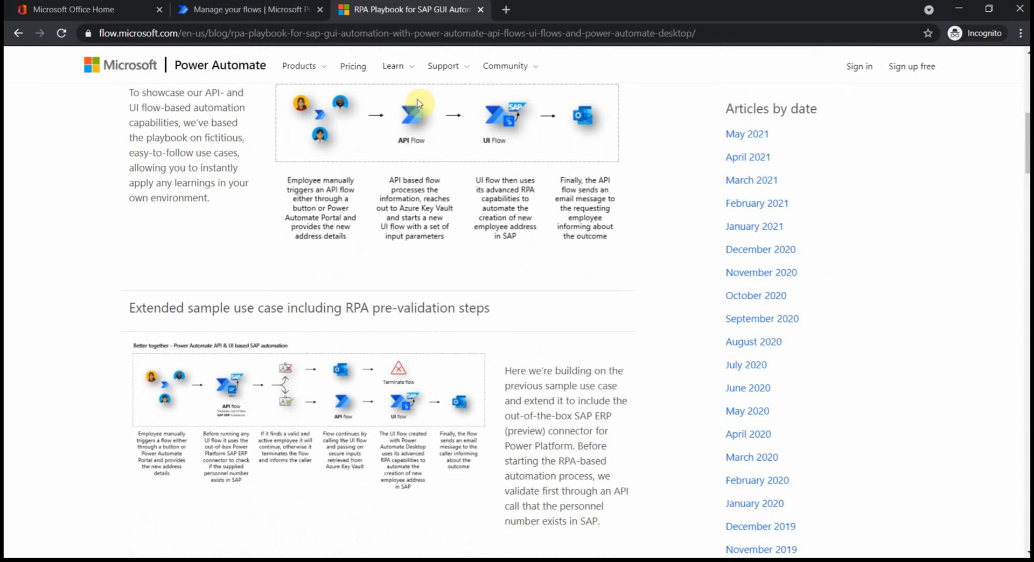
{"action": "mouse_move", "coordinate": [487, 131]}
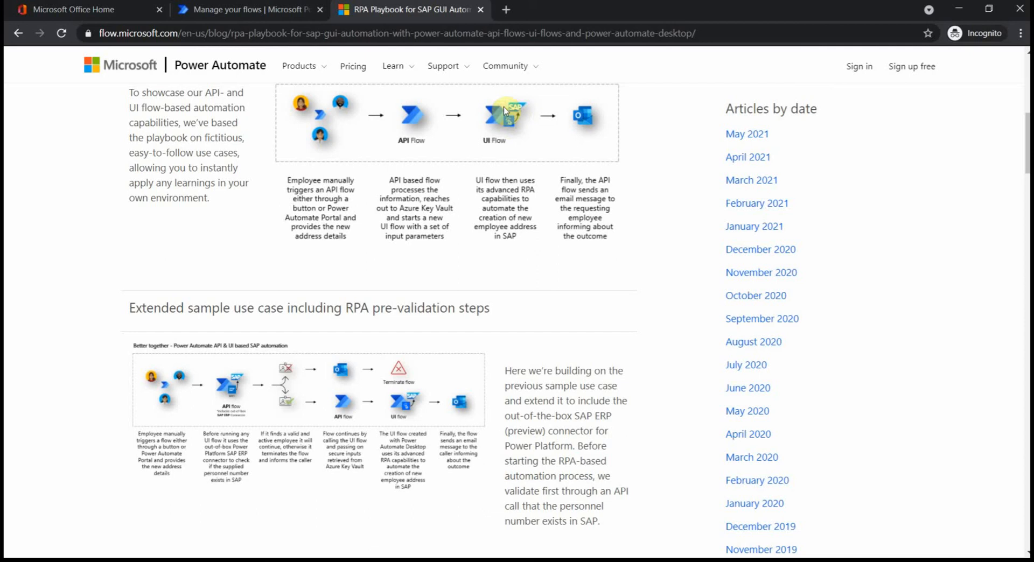
{"action": "mouse_move", "coordinate": [488, 134]}
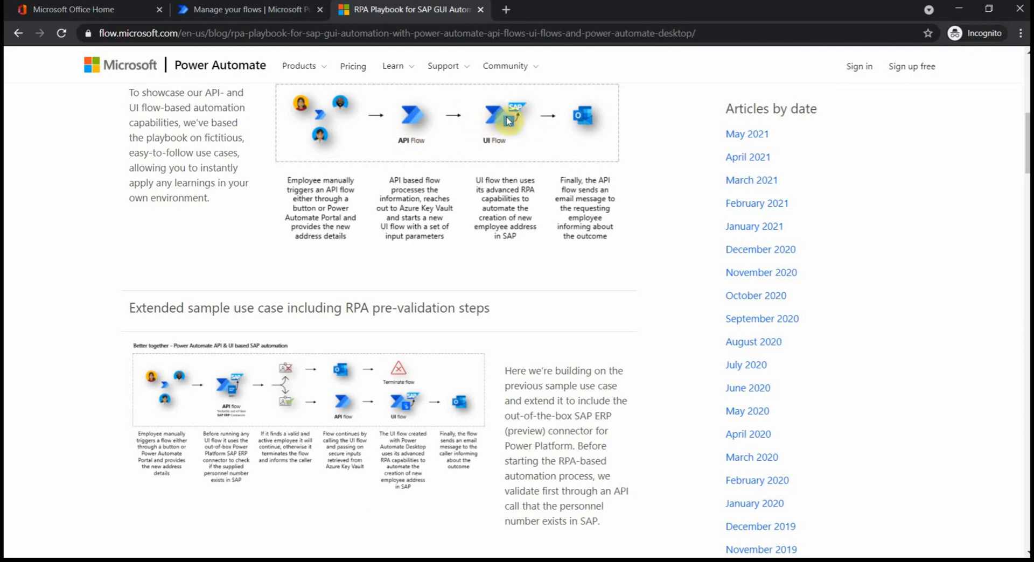
{"action": "mouse_move", "coordinate": [519, 118]}
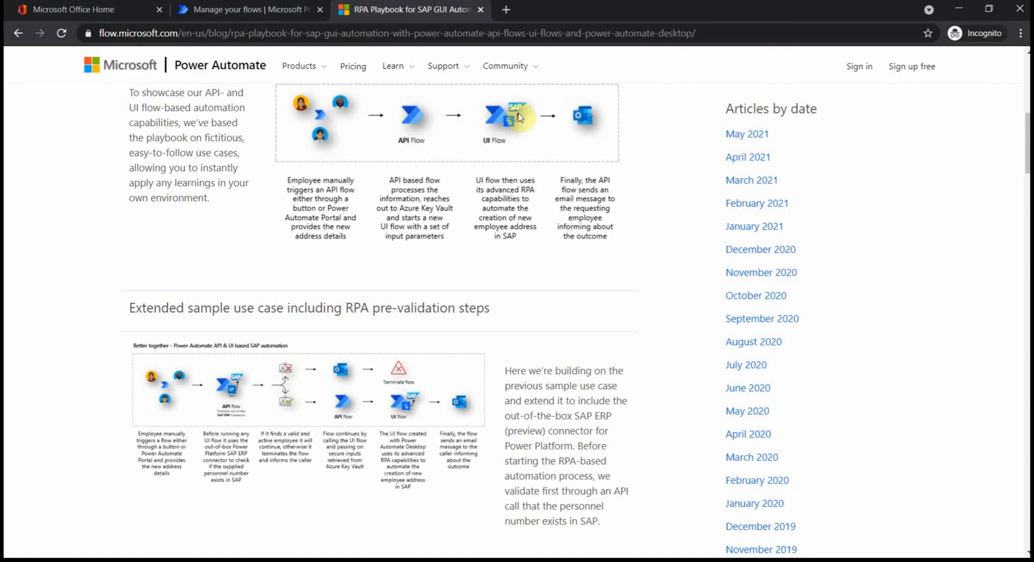
{"action": "mouse_move", "coordinate": [519, 118]}
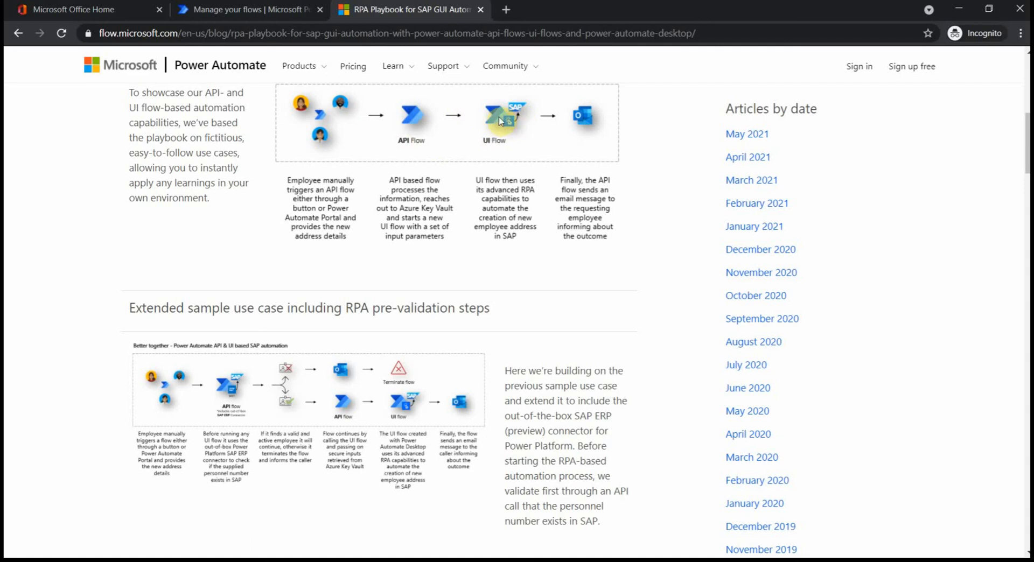
{"action": "mouse_move", "coordinate": [499, 122]}
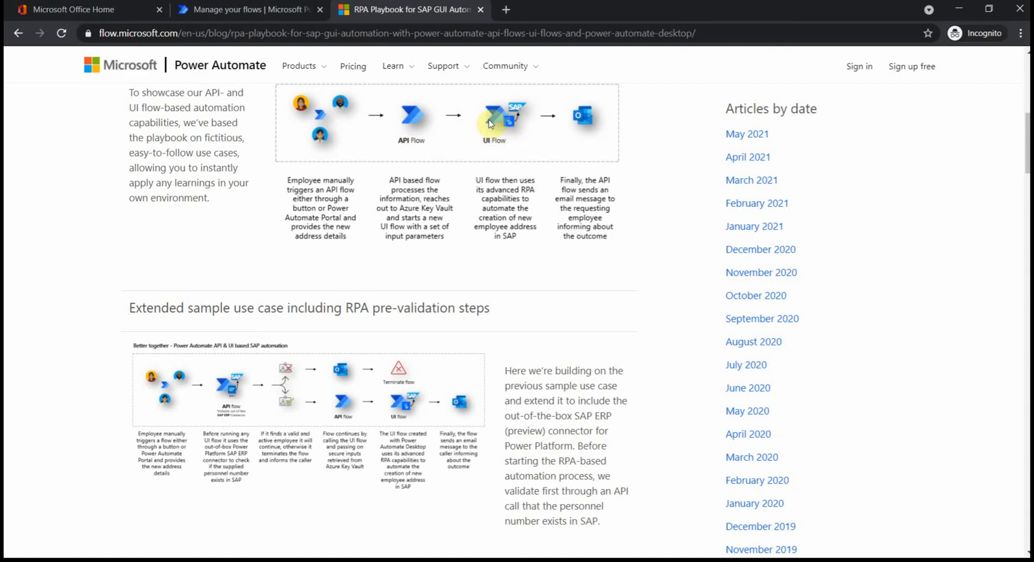
{"action": "mouse_move", "coordinate": [512, 126]}
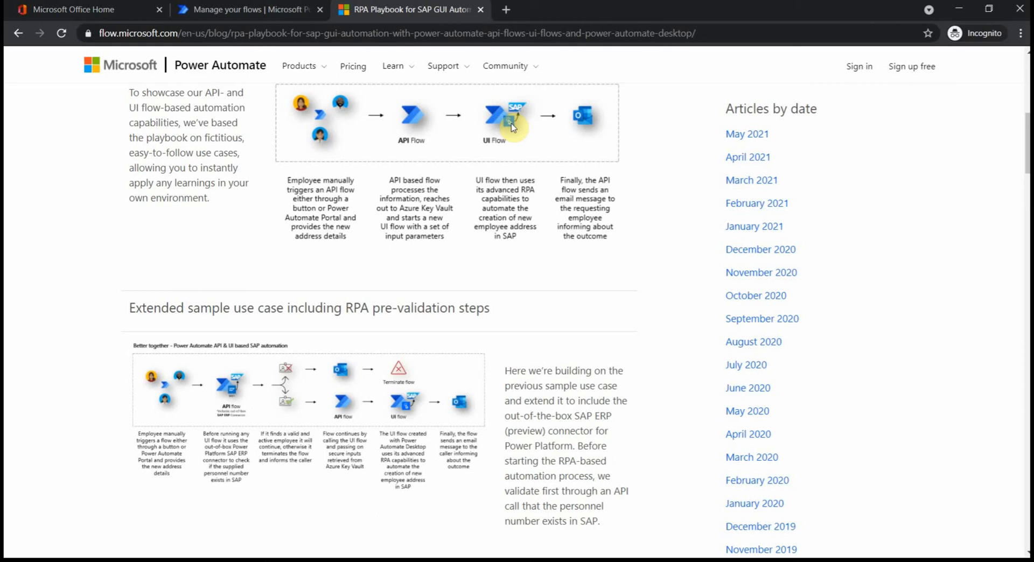
Step: Scroll down to the 'Extended sample use case' diagram with RPA pre-validation steps
{"action": "scroll", "scroll_direction": "down", "scroll_amount": 3}
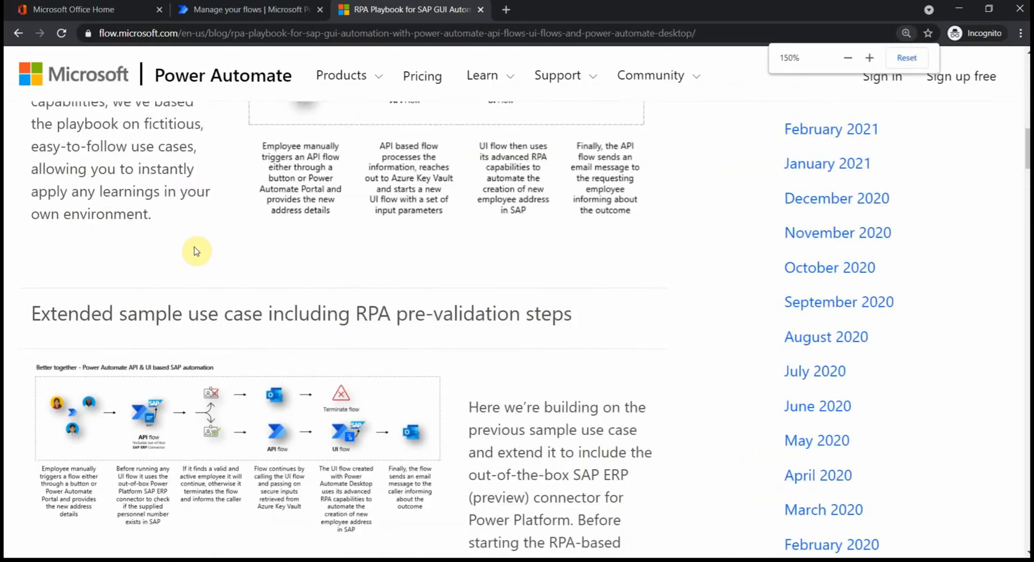
{"action": "scroll", "scroll_direction": "down", "scroll_amount": 3}
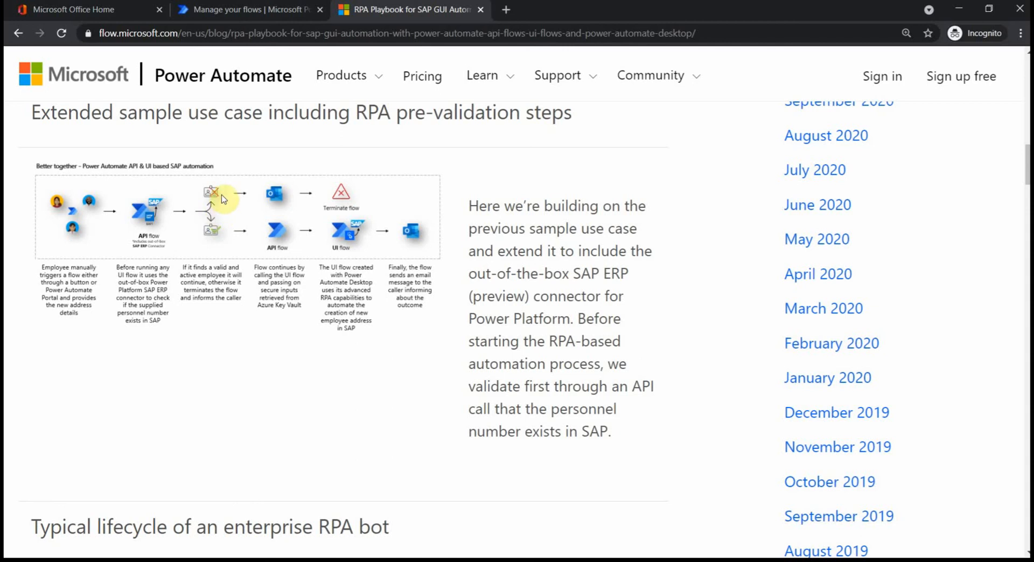
{"action": "mouse_move", "coordinate": [272, 242]}
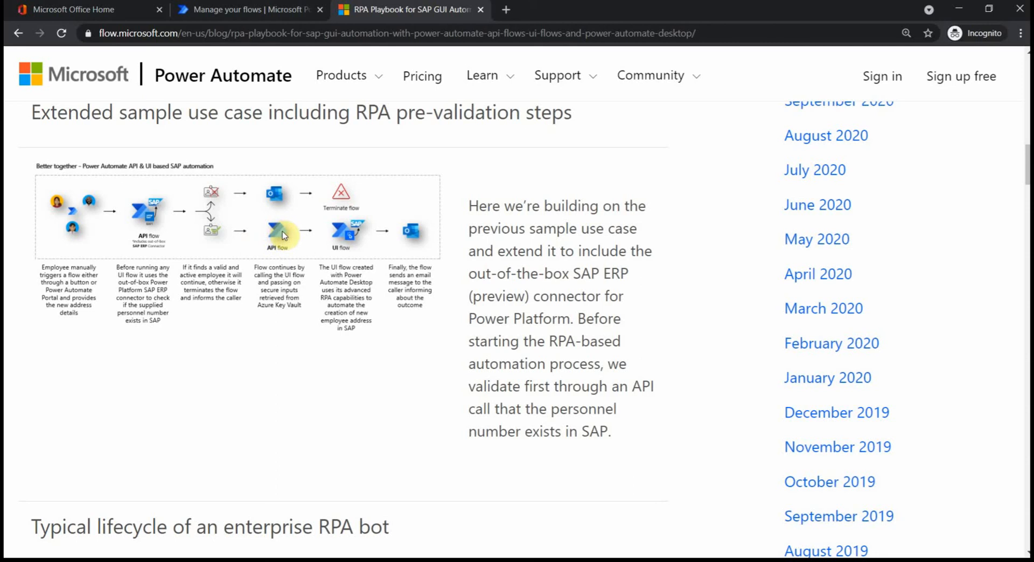
{"action": "mouse_move", "coordinate": [346, 235]}
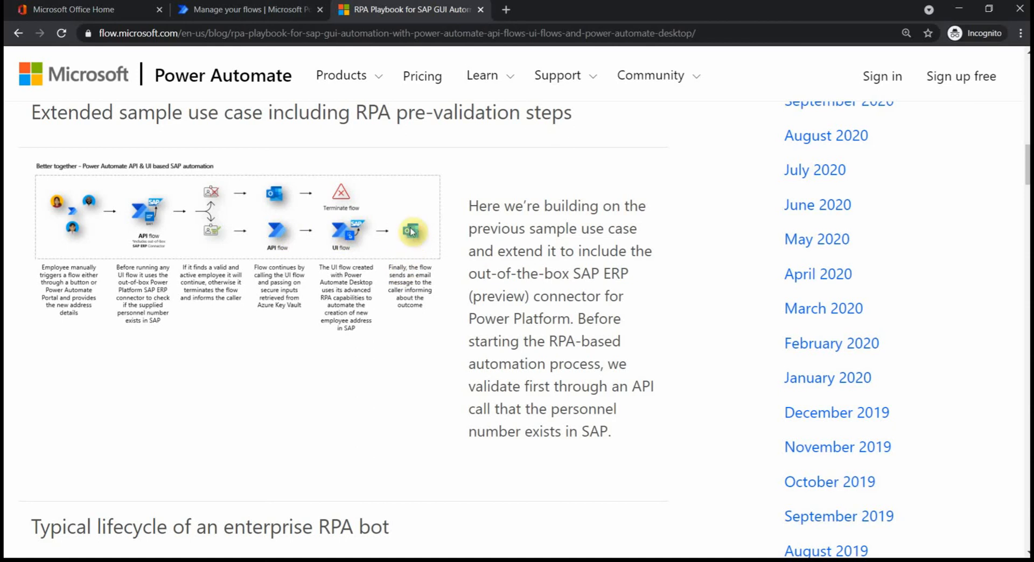
{"action": "mouse_move", "coordinate": [406, 239]}
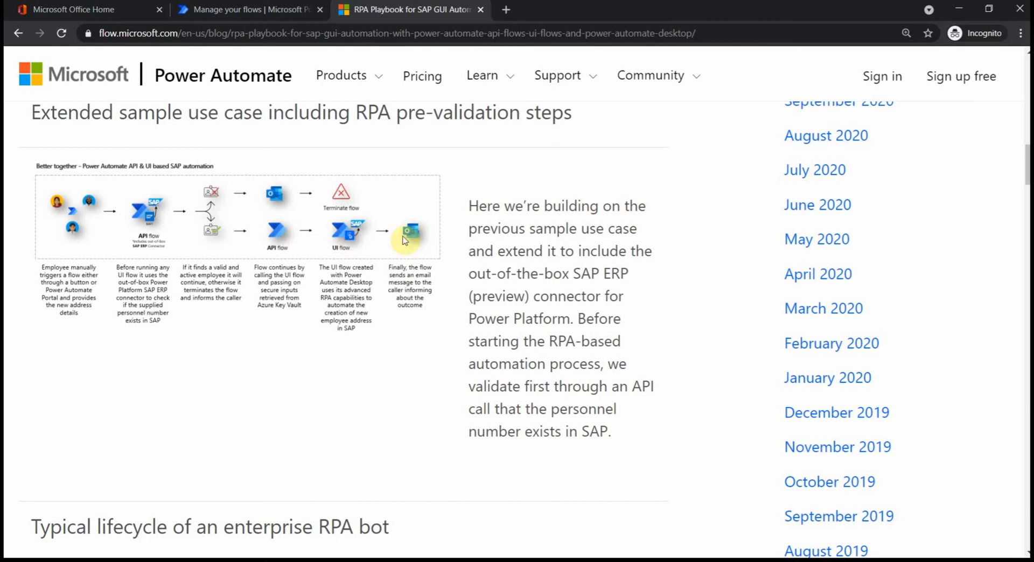
{"action": "scroll", "scroll_direction": "down", "scroll_amount": 3}
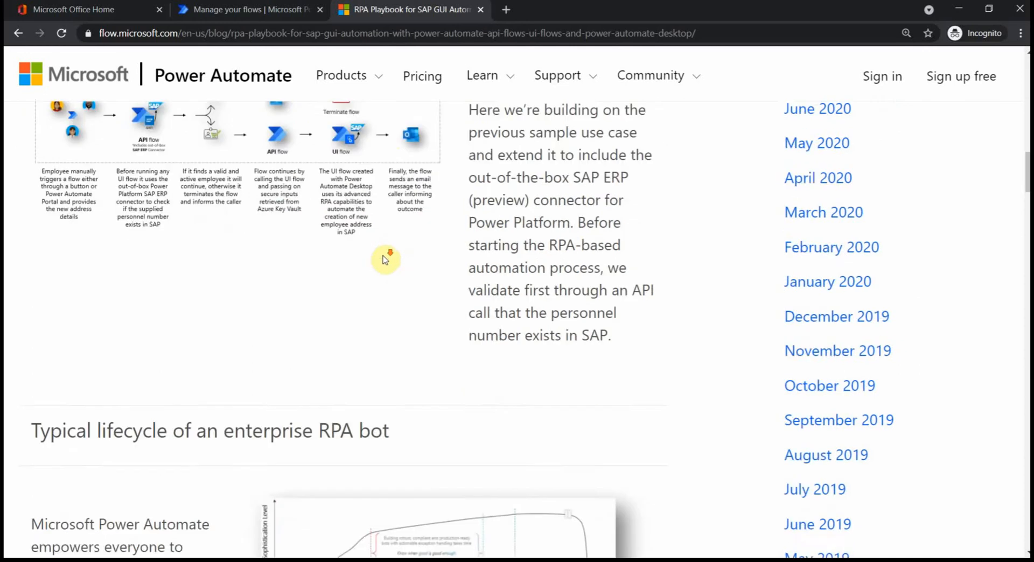
{"action": "scroll", "scroll_direction": "down", "scroll_amount": 3}
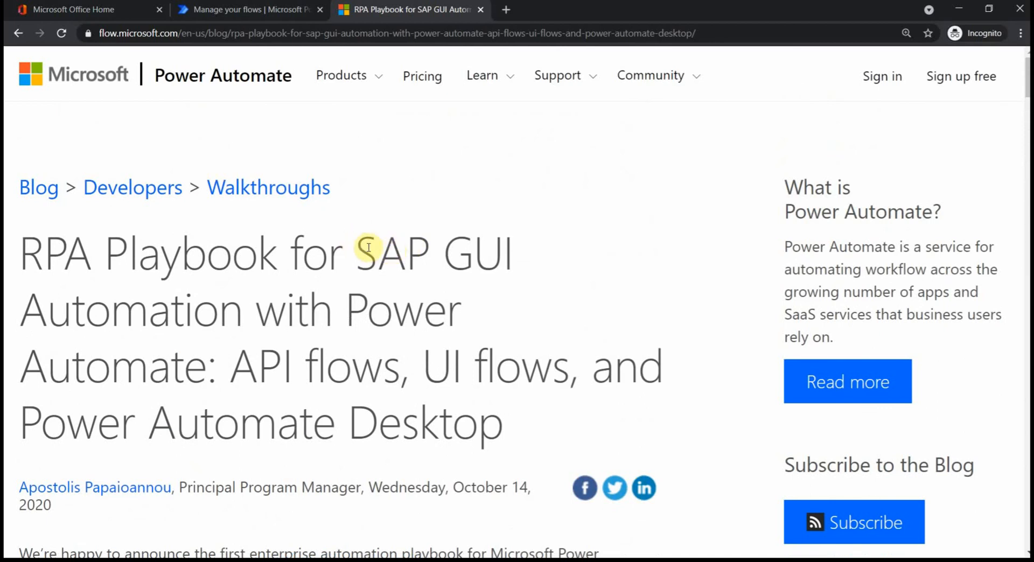
{"action": "mouse_move", "coordinate": [305, 348]}
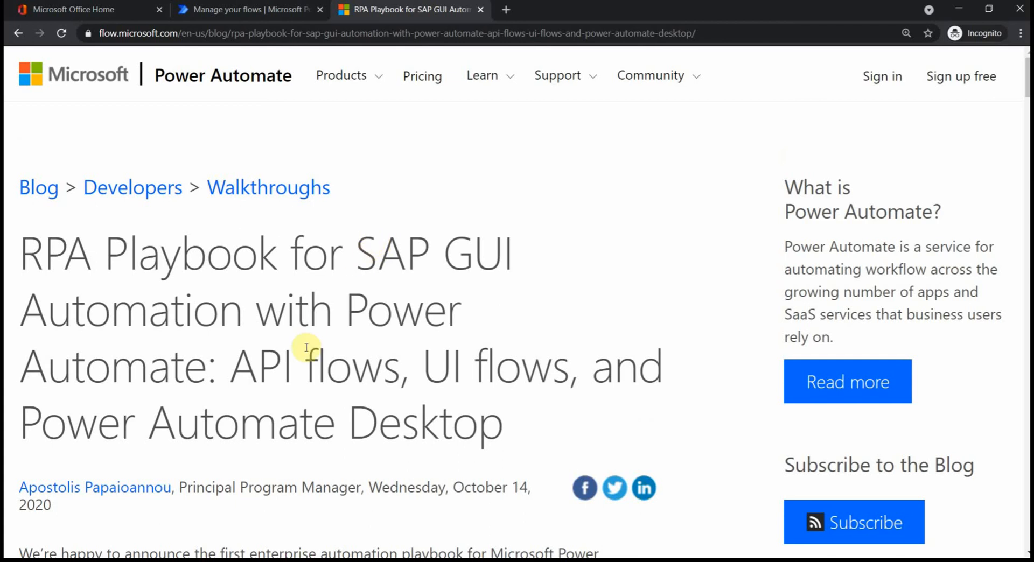
{"action": "mouse_move", "coordinate": [428, 337]}
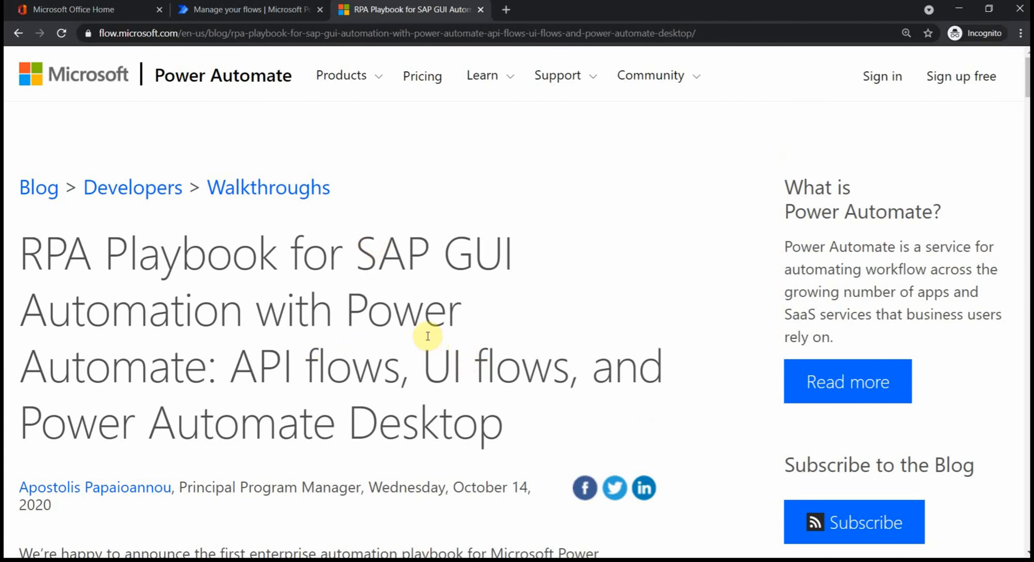
{"action": "mouse_move", "coordinate": [416, 329]}
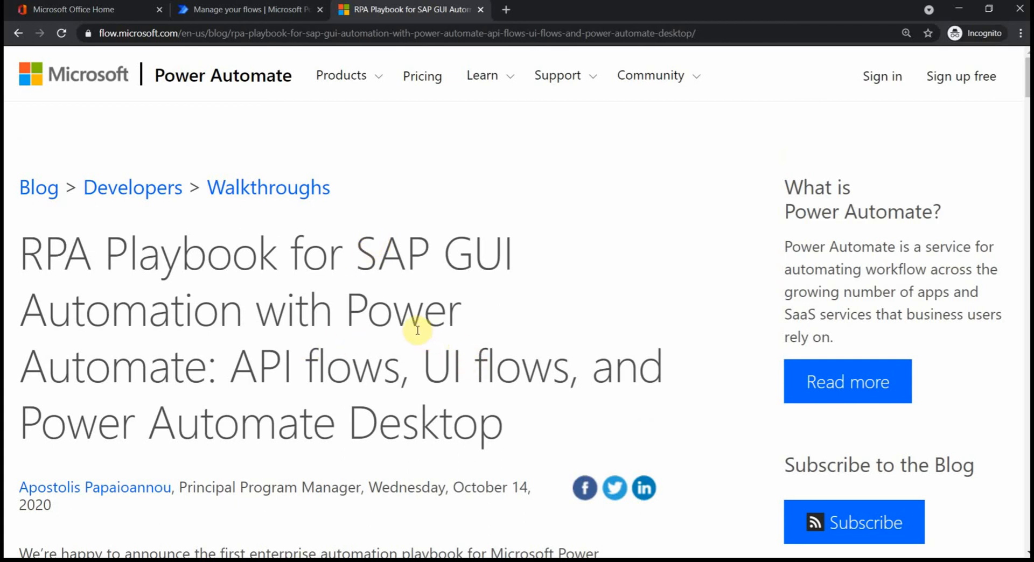